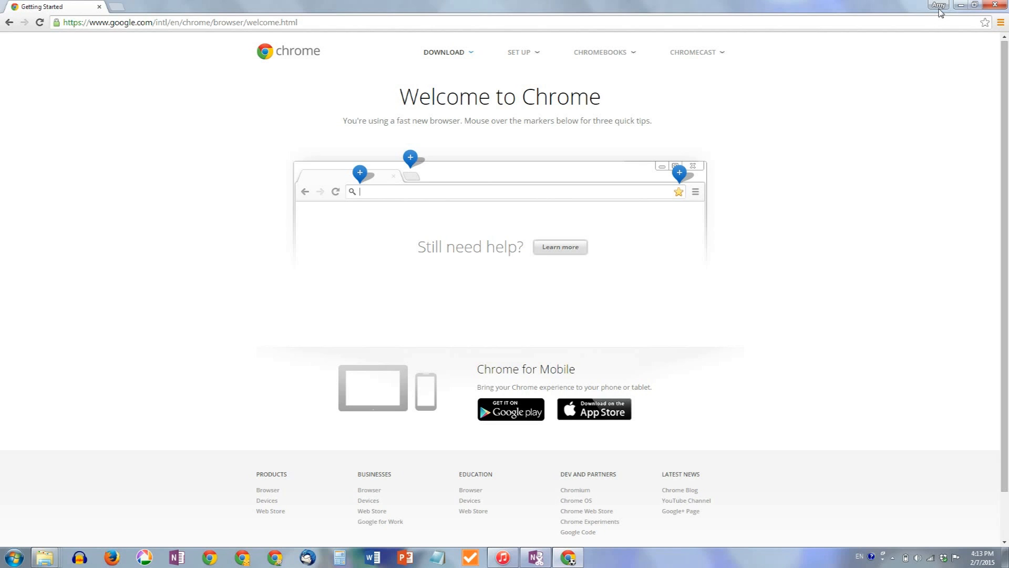
Step: Show the current profile's menu from the title-bar profile button
left_click(937, 5)
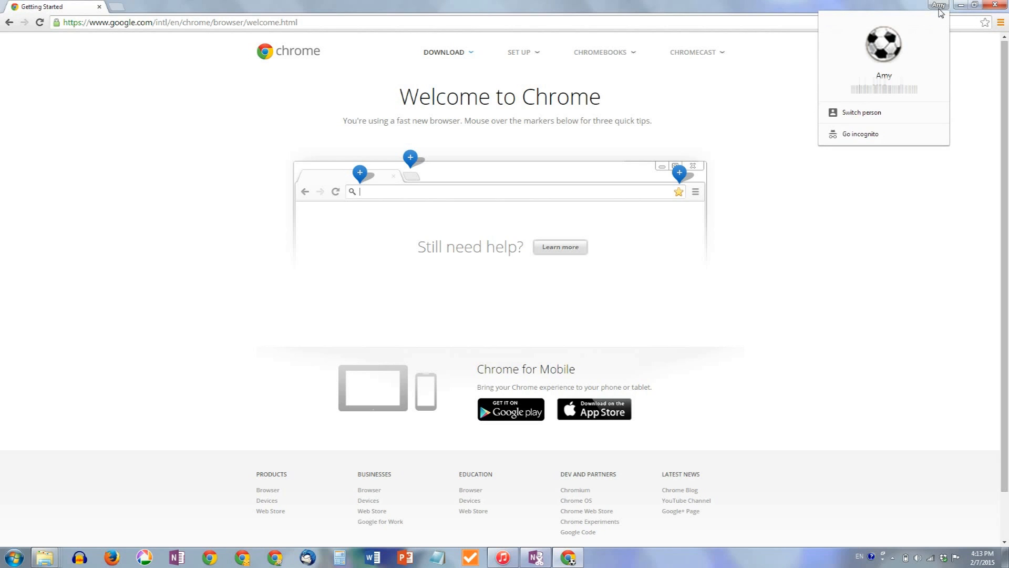
mouse_move(884, 44)
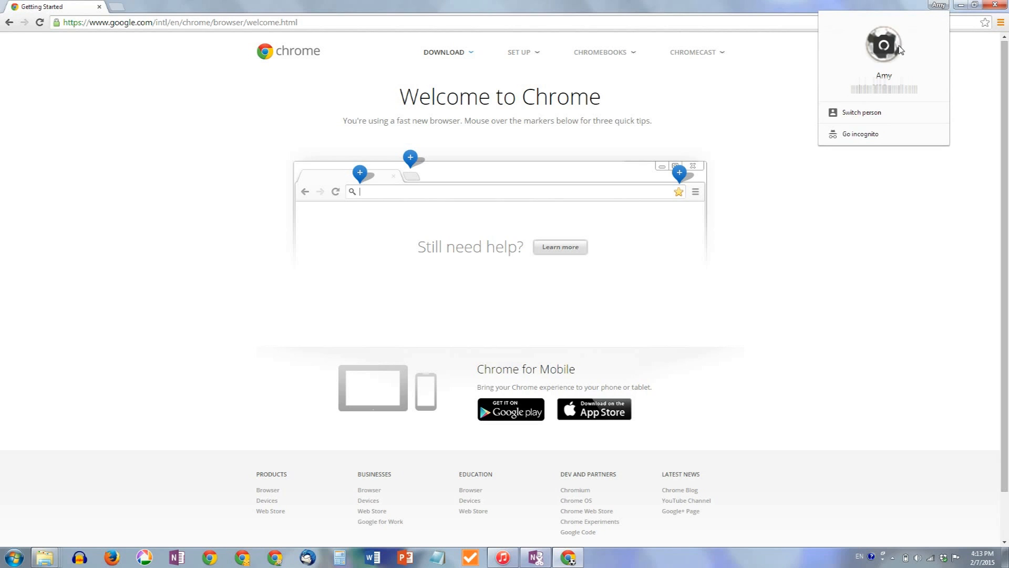
mouse_move(886, 51)
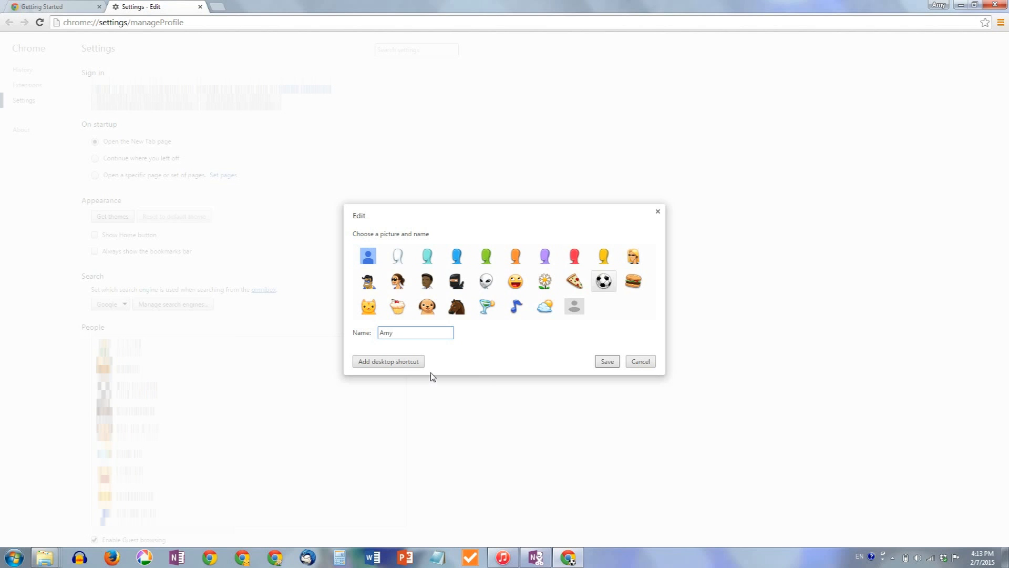
mouse_move(406, 375)
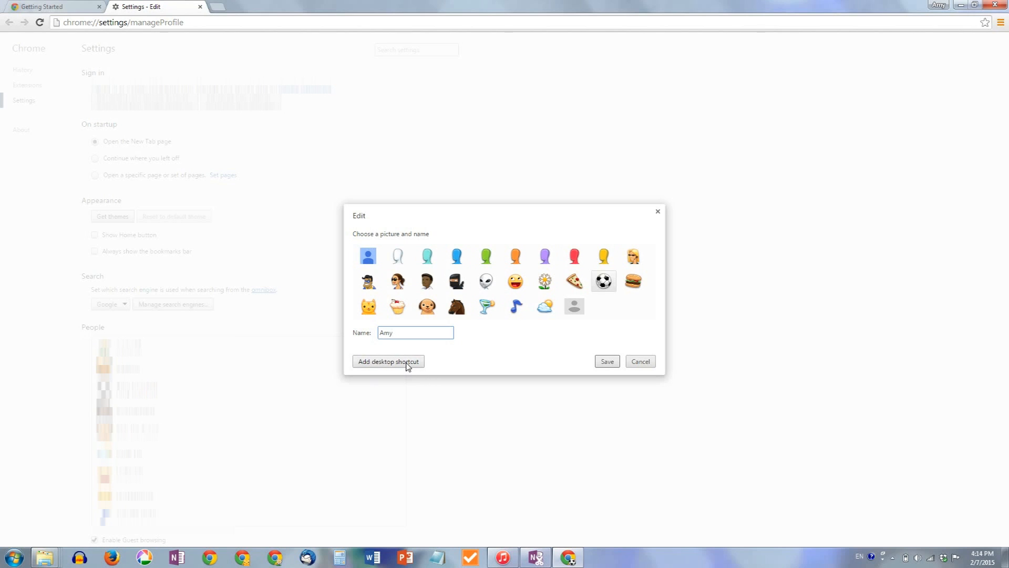
Step: Create a desktop shortcut for this profile from its Edit dialog
left_click(388, 361)
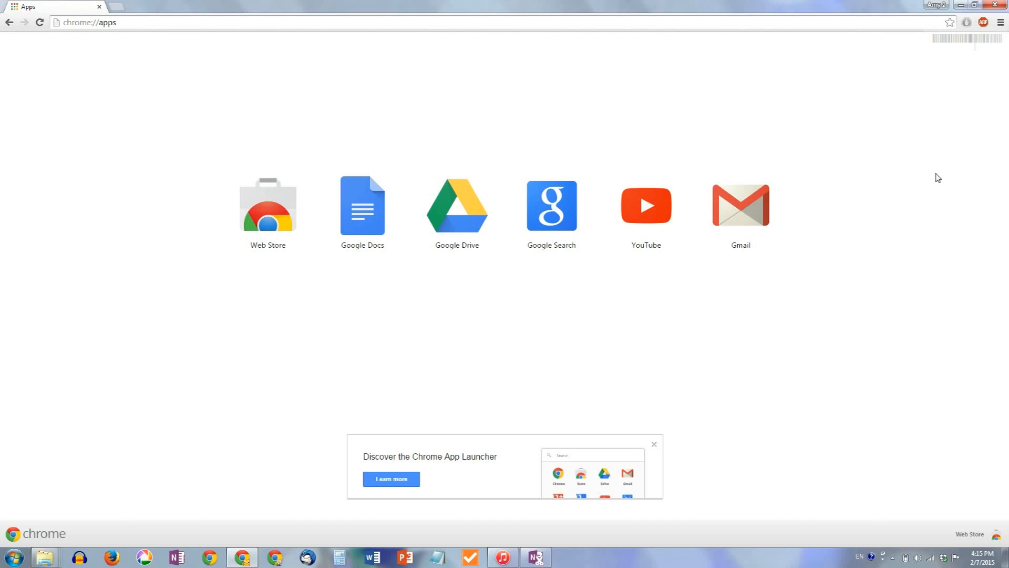
mouse_move(957, 18)
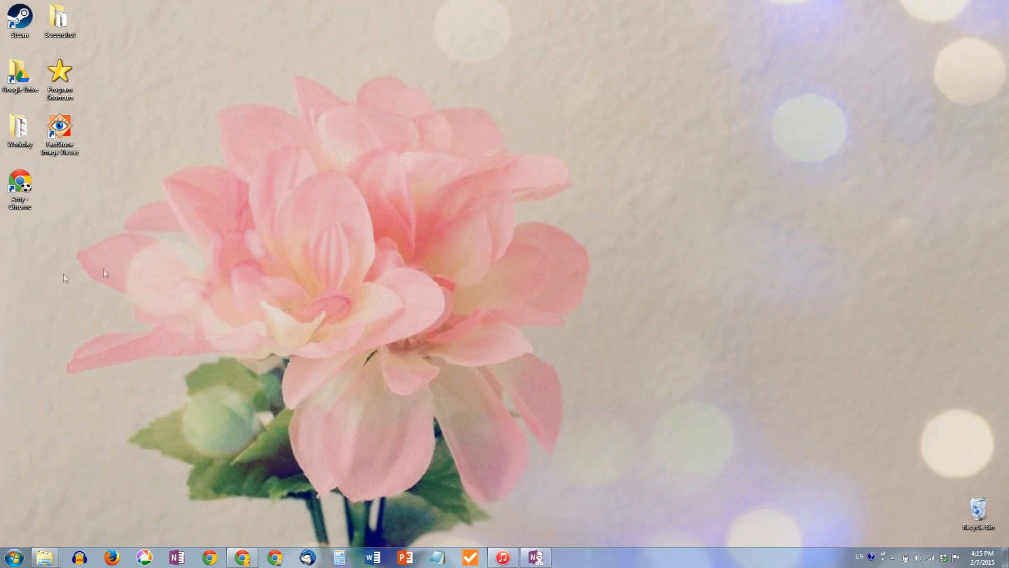
Step: Launch Chrome from the new profile shortcut on the desktop and maximize its window
left_click(19, 188)
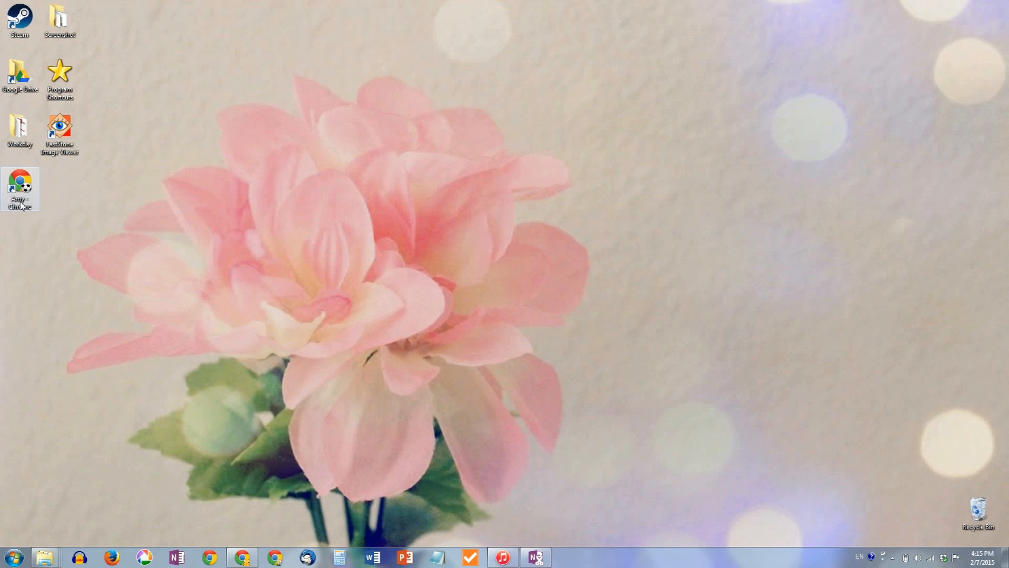
double_click(20, 188)
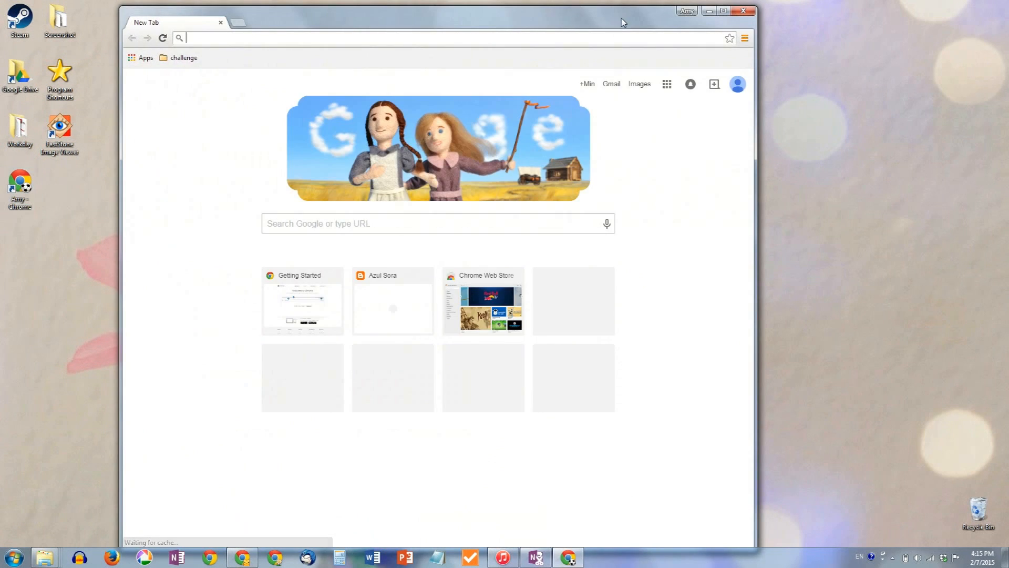
left_click(722, 10)
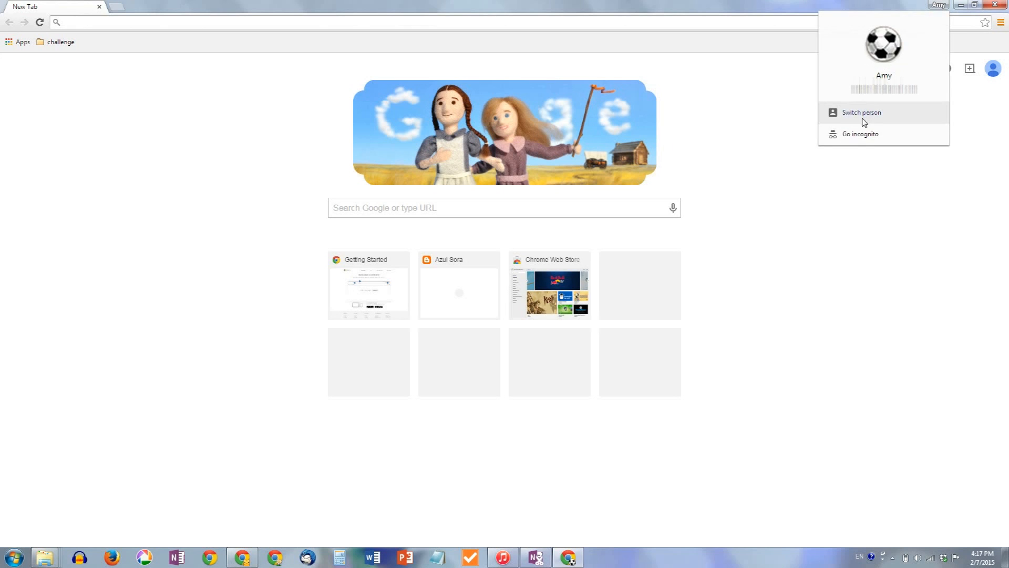
Step: Switch to another person's profile so it opens in its own Chrome window
left_click(861, 112)
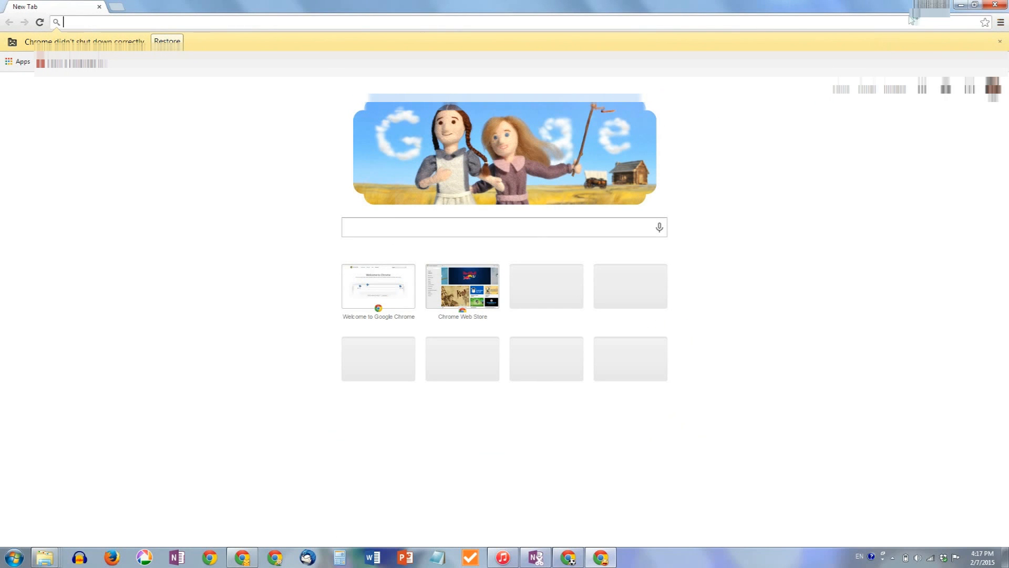
Step: Show the second profile's menu to reach its picture-and-name Edit settings
left_click(914, 16)
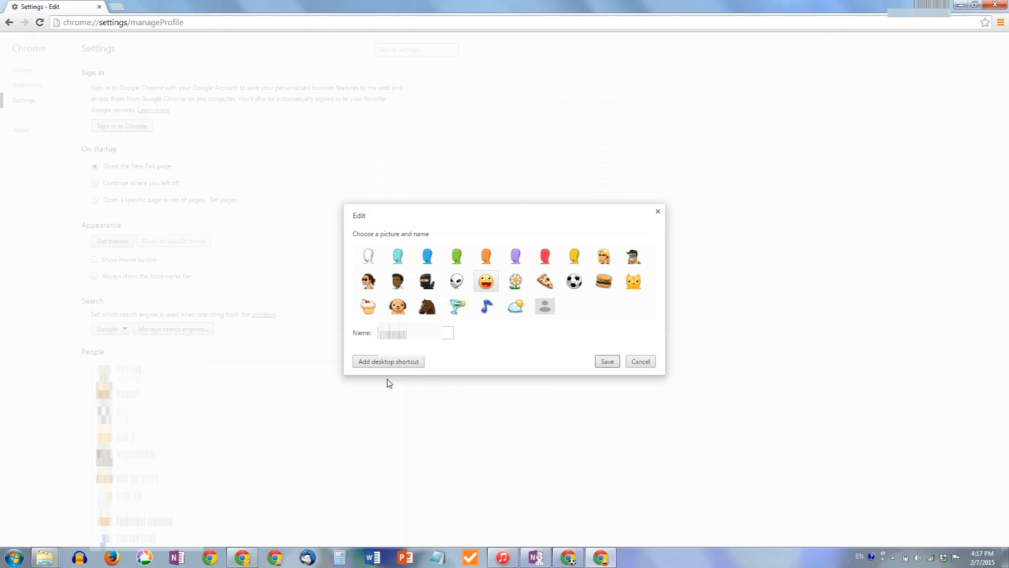
mouse_move(434, 371)
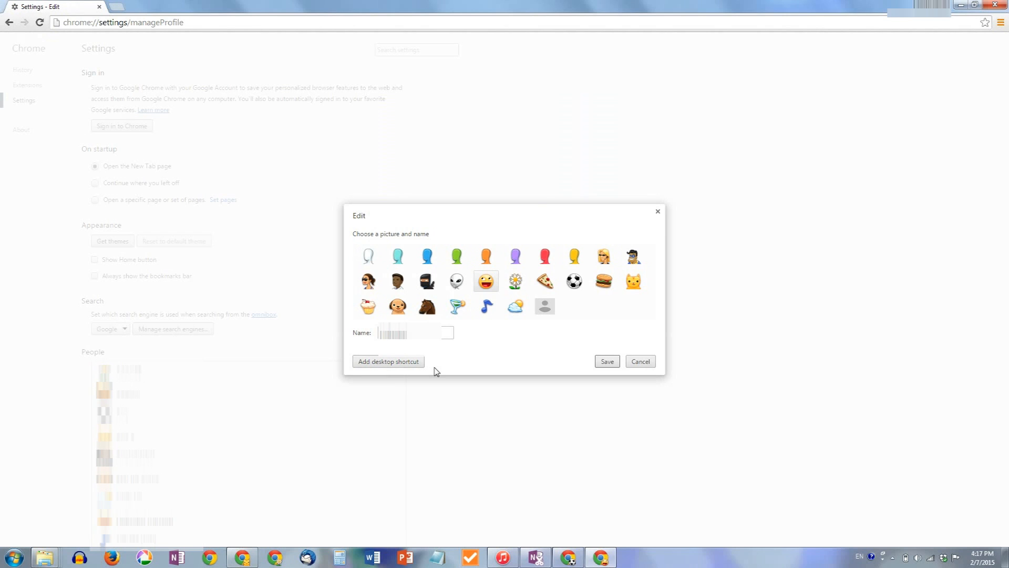
mouse_move(503, 367)
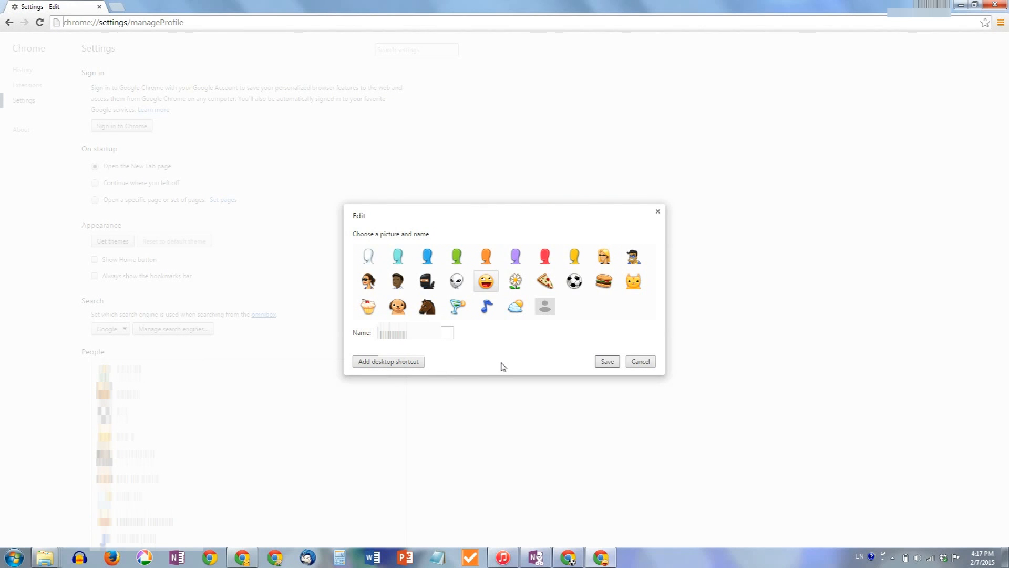